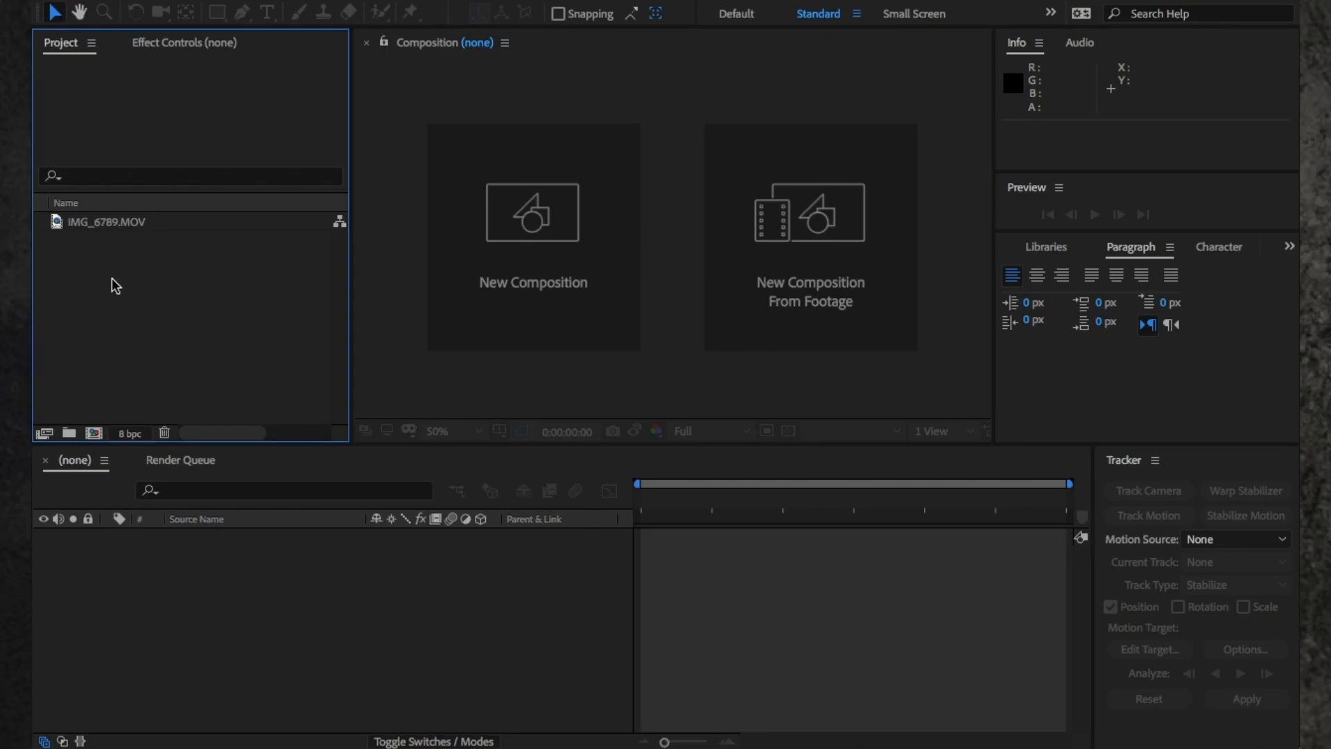
- Make a new composition from the IMG_6789.MOV cat clip via the Create New Composition button
{"action": "left_click", "coordinate": [106, 222]}
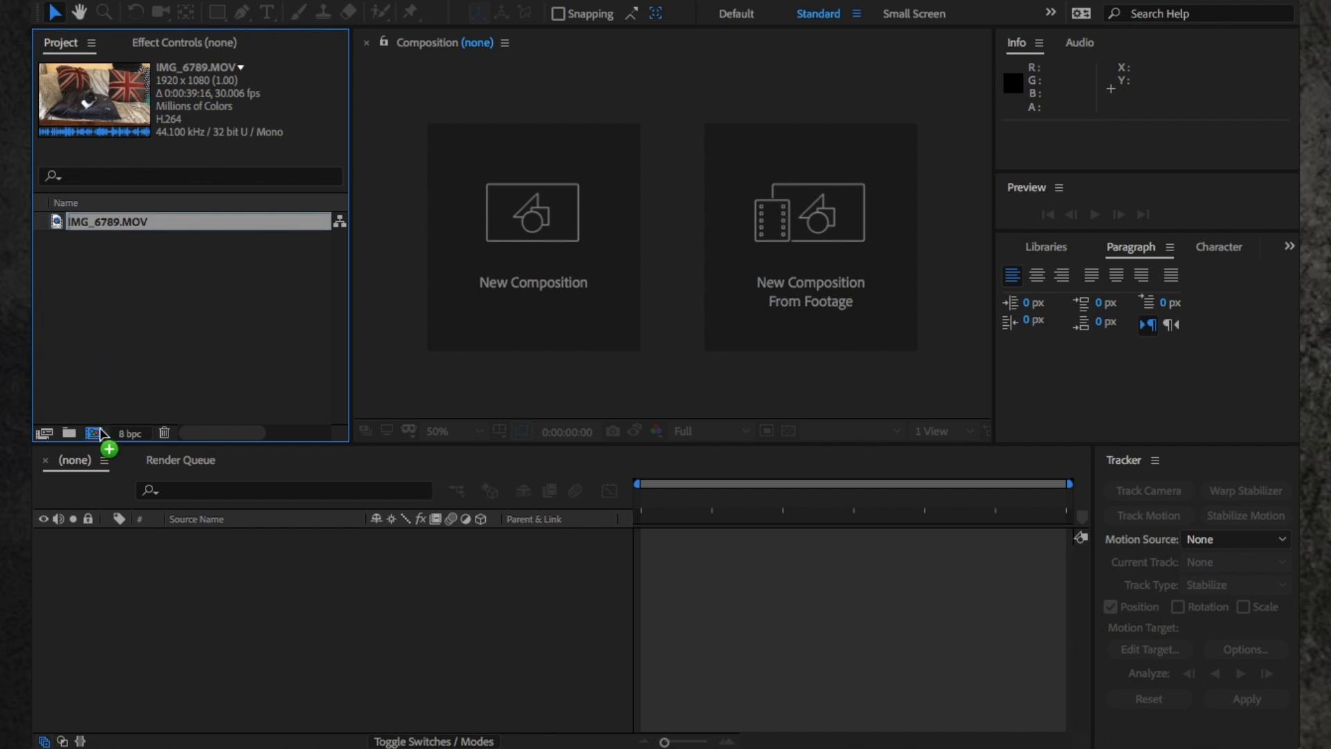
{"action": "left_click", "coordinate": [91, 432]}
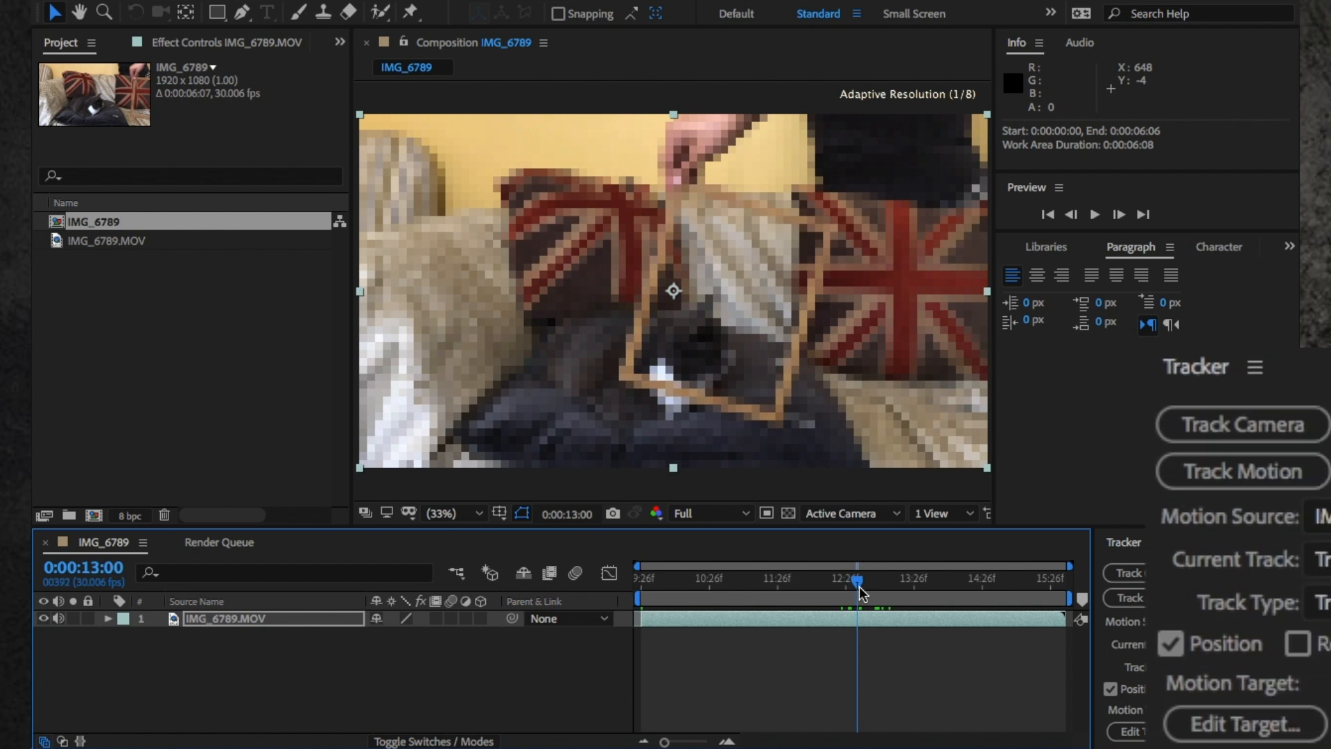
- Show the Tracker panel and place Track Point 1 on the hand-held picture frame
{"action": "left_click", "coordinate": [663, 11]}
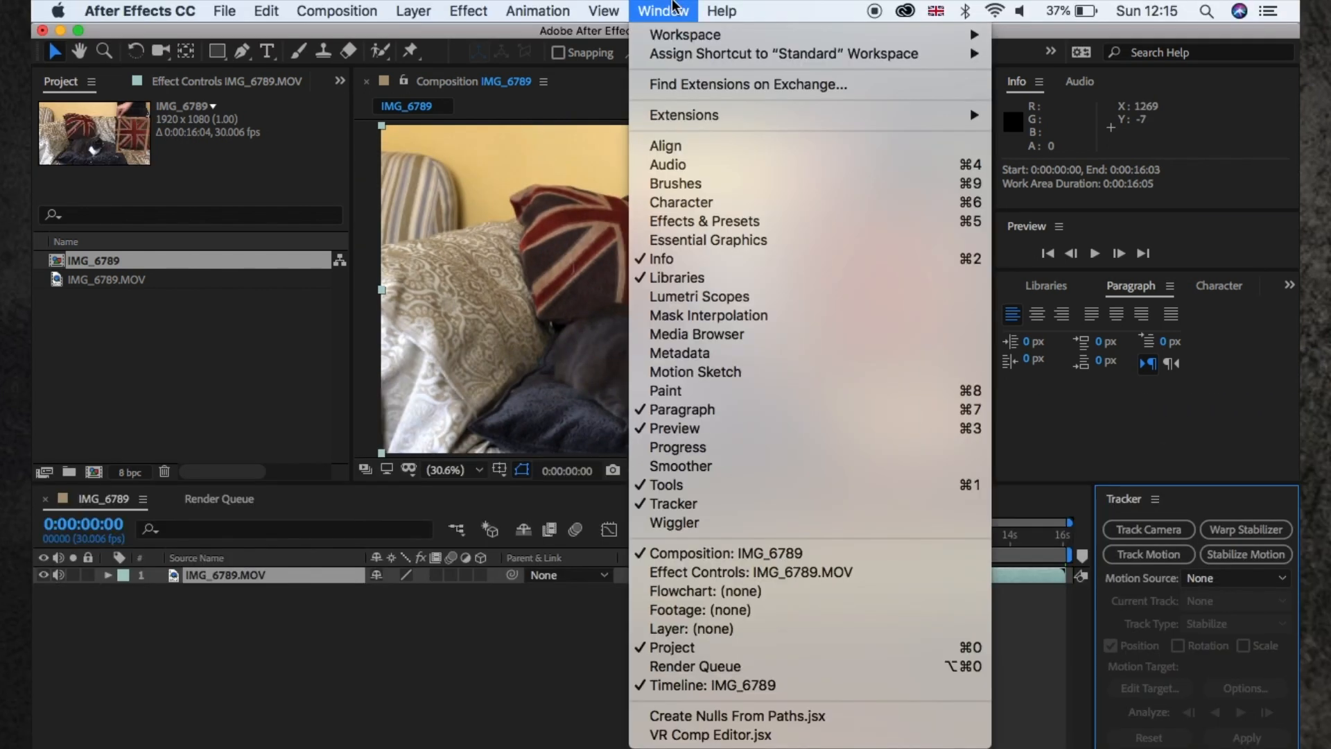
{"action": "mouse_move", "coordinate": [774, 496]}
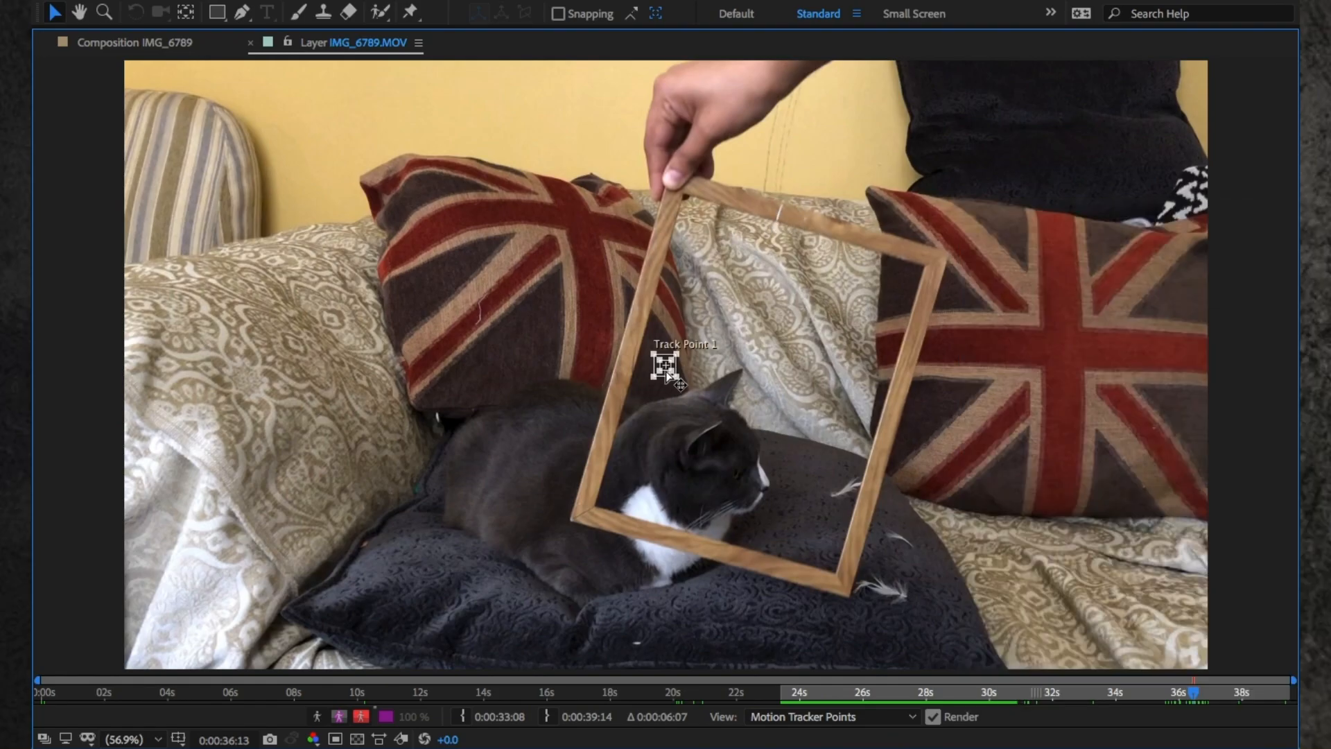
{"action": "left_click_drag", "start_coordinate": [667, 369], "coordinate": [780, 204]}
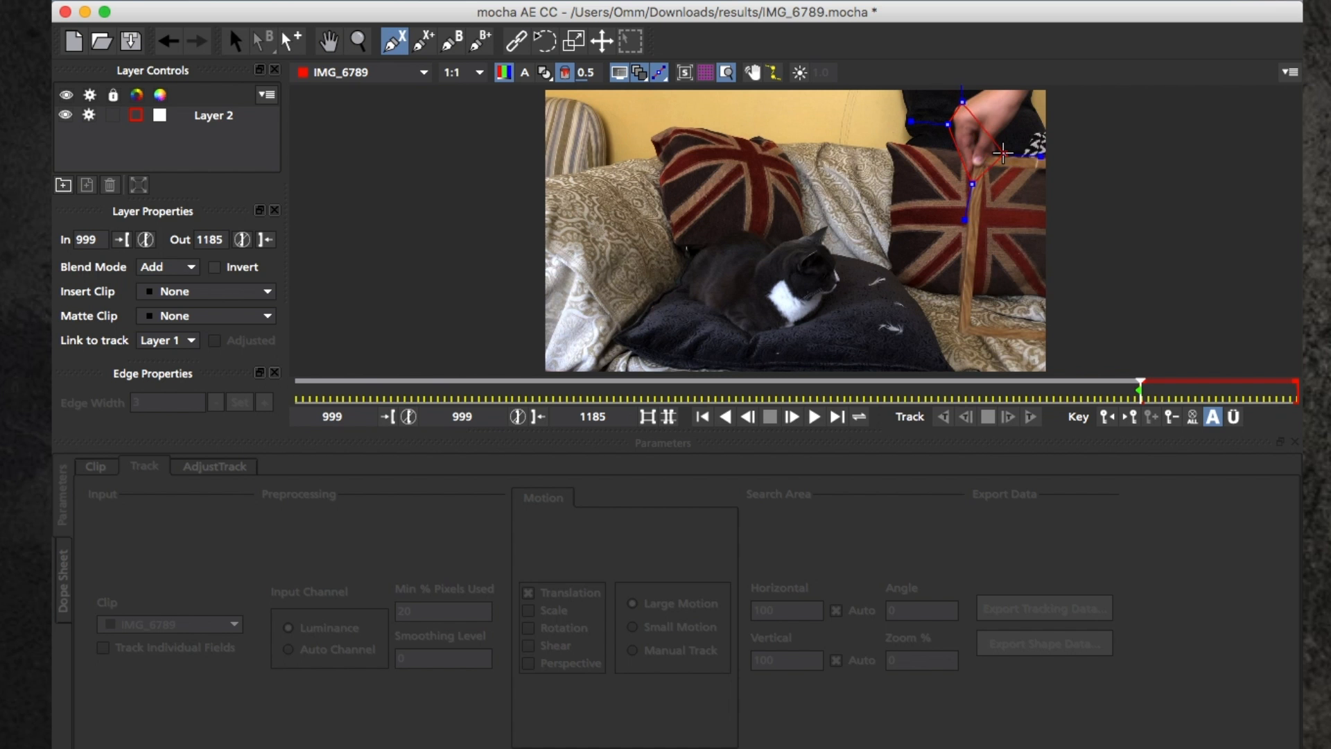
- Outline the hand and frame with an X-spline, track it forward, and copy the After Effects transform data to the clipboard
{"action": "left_click_drag", "start_coordinate": [1000, 152], "coordinate": [962, 104]}
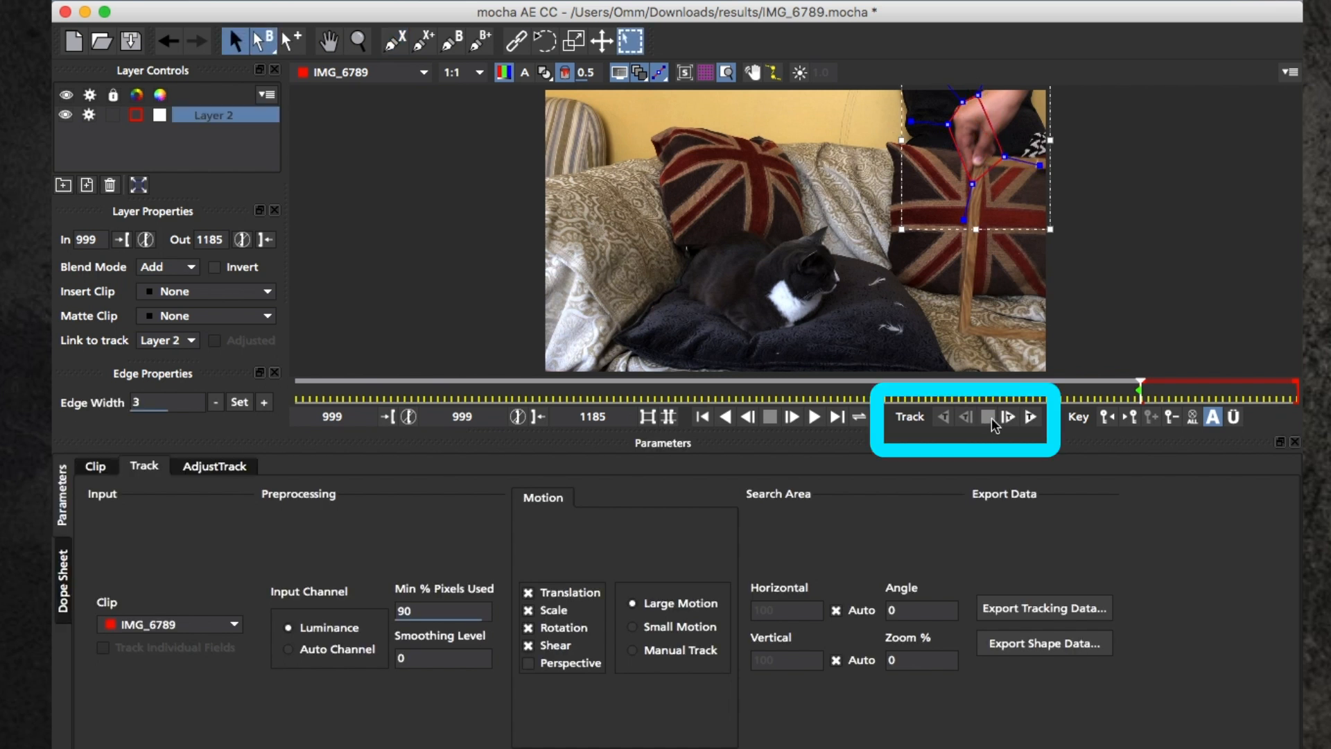
{"action": "left_click", "coordinate": [987, 415]}
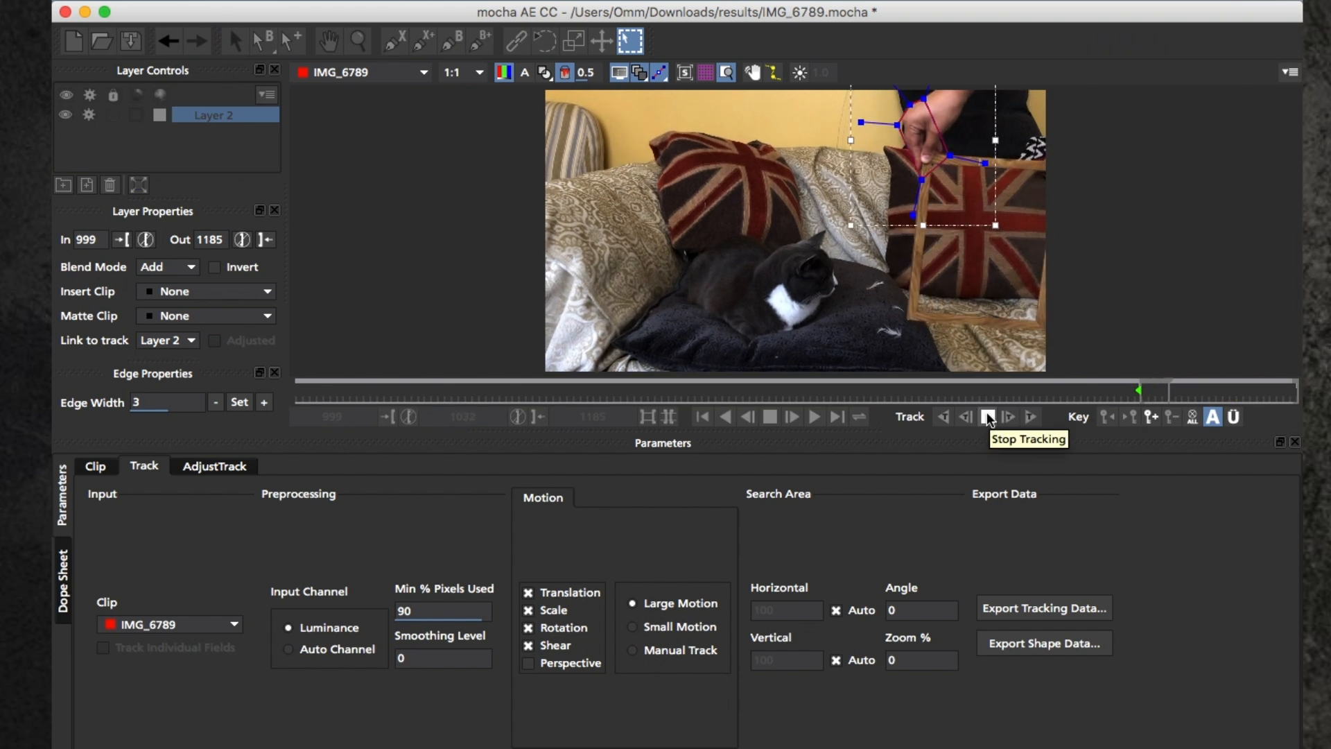
{"action": "left_click", "coordinate": [987, 417]}
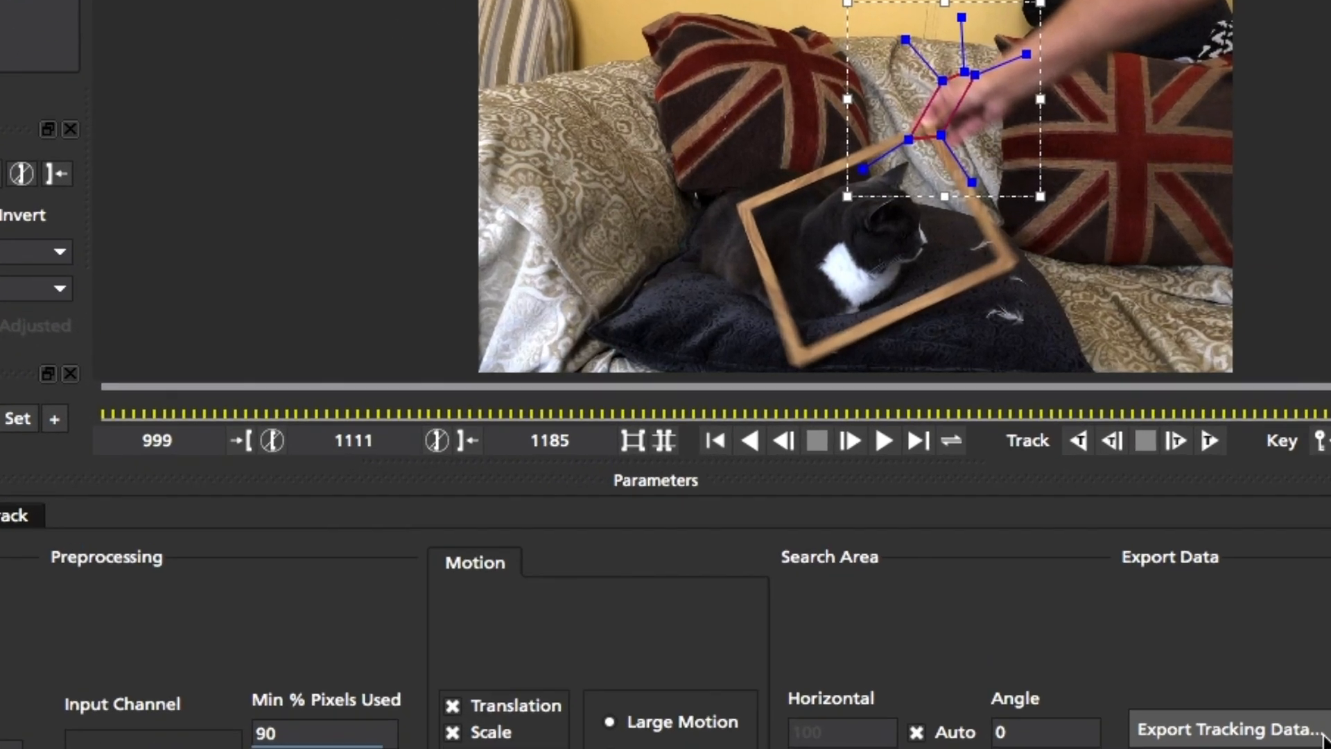
{"action": "left_click", "coordinate": [1234, 730]}
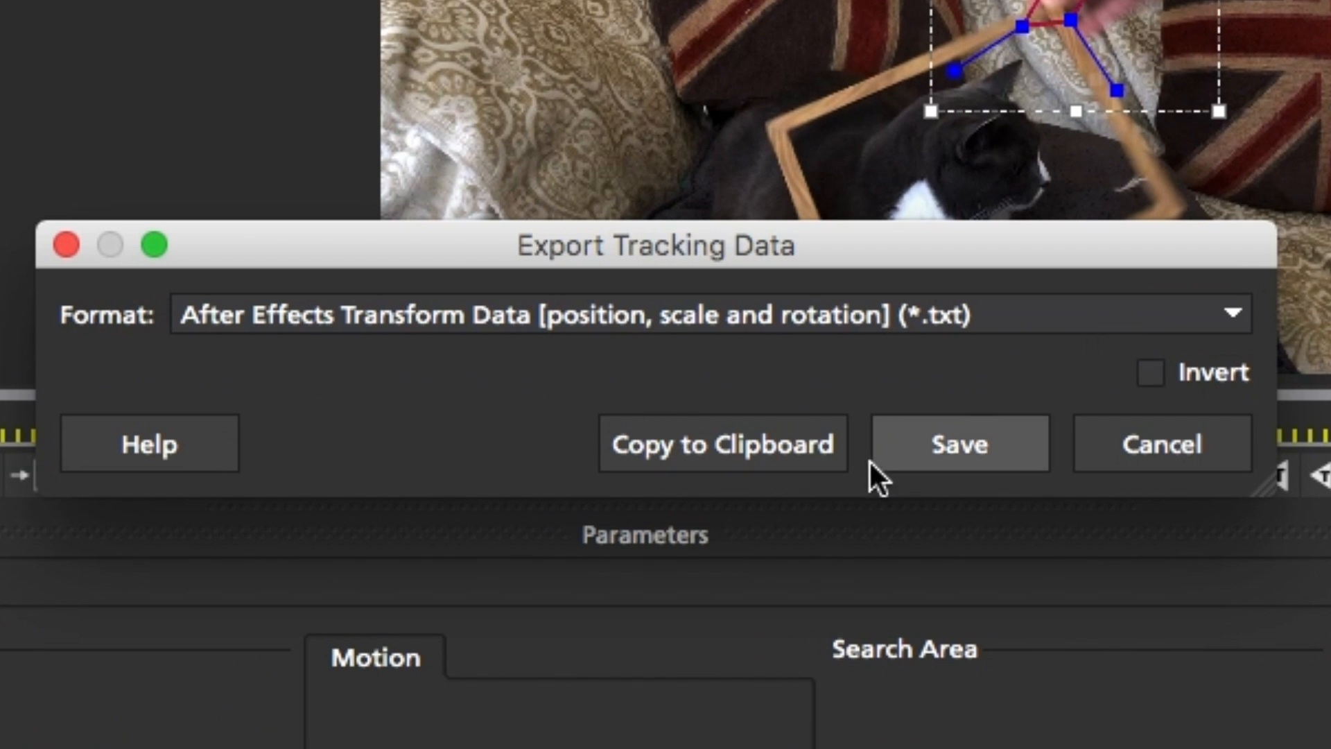
{"action": "left_click", "coordinate": [959, 444]}
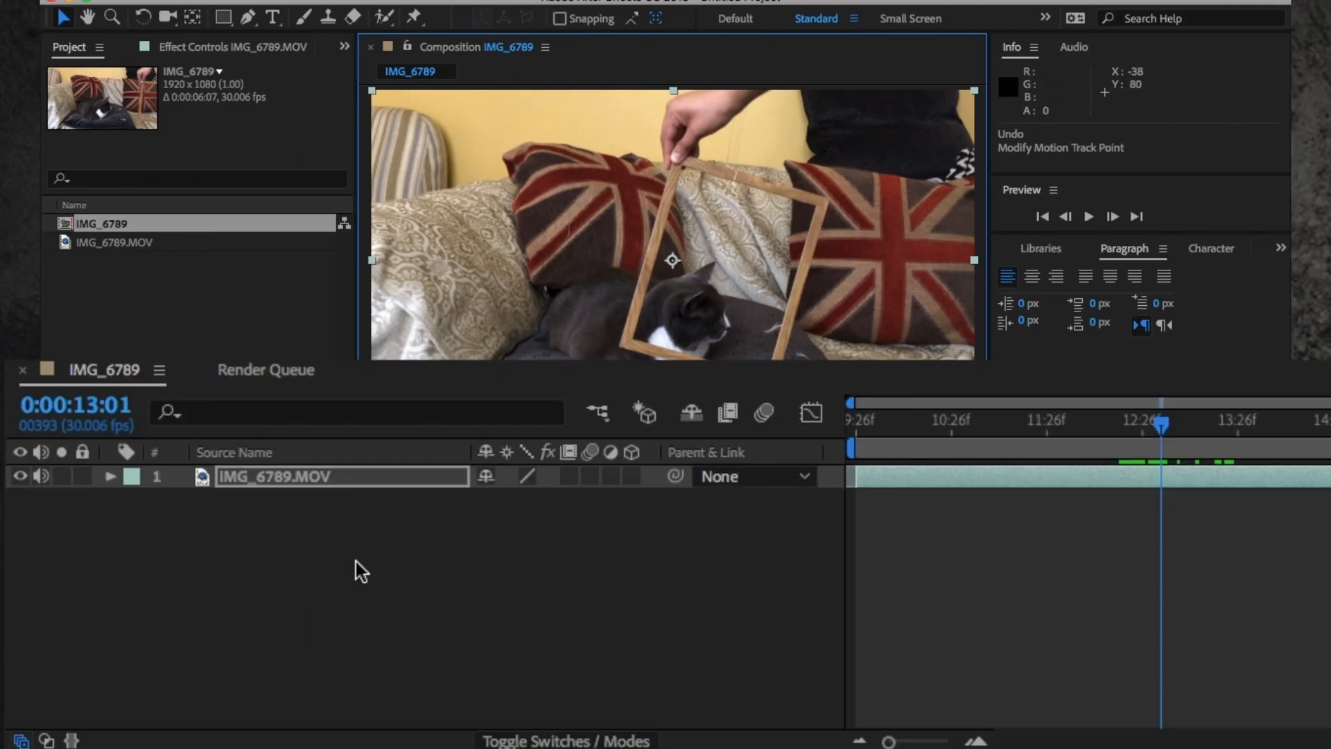
- Add a Null 1 layer above the cat footage from the timeline's New > Null Object menu
{"action": "right_click", "coordinate": [357, 572]}
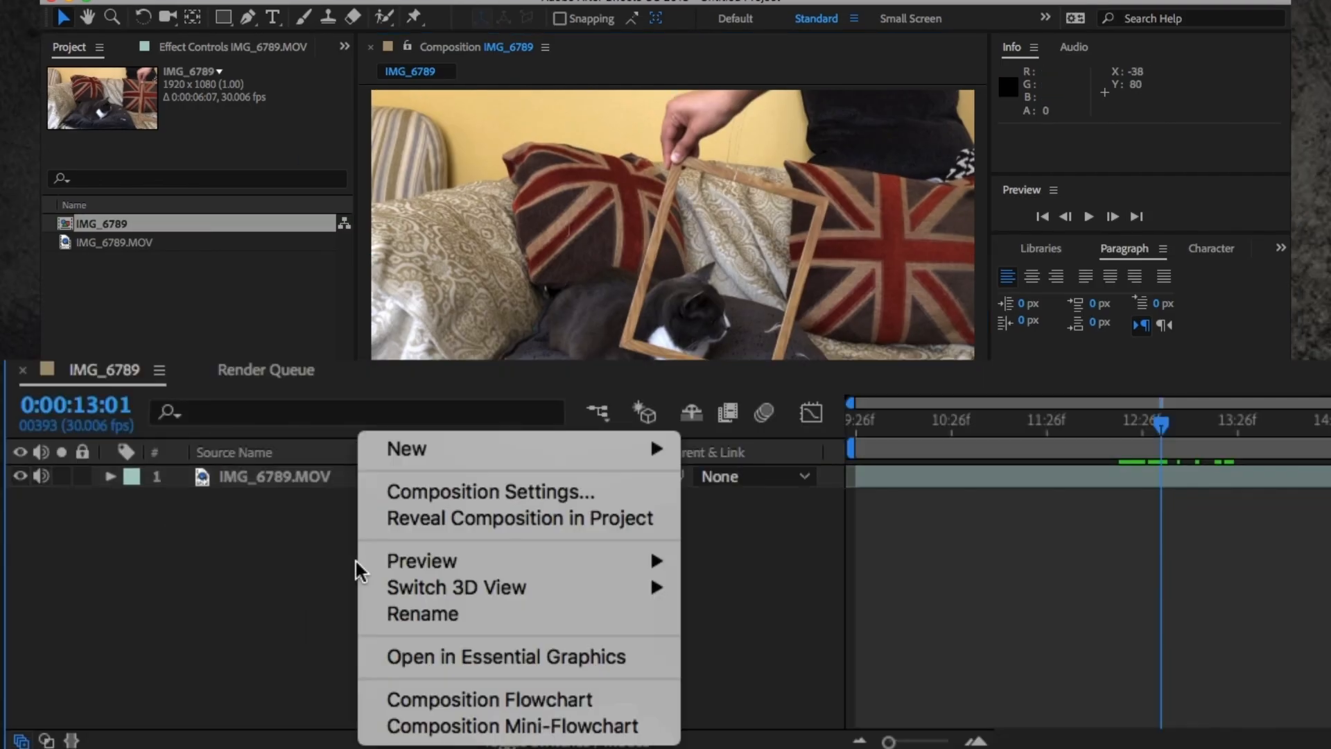
{"action": "mouse_move", "coordinate": [504, 449]}
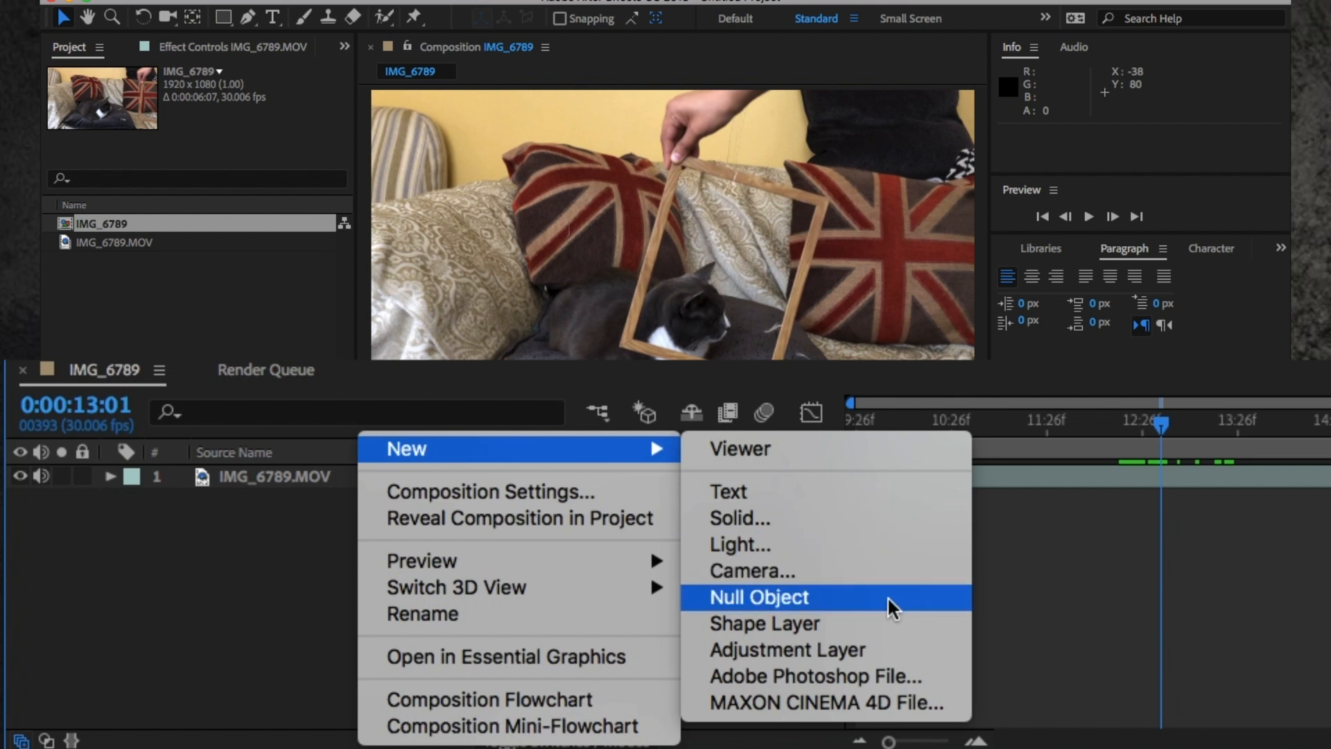
{"action": "left_click", "coordinate": [759, 596]}
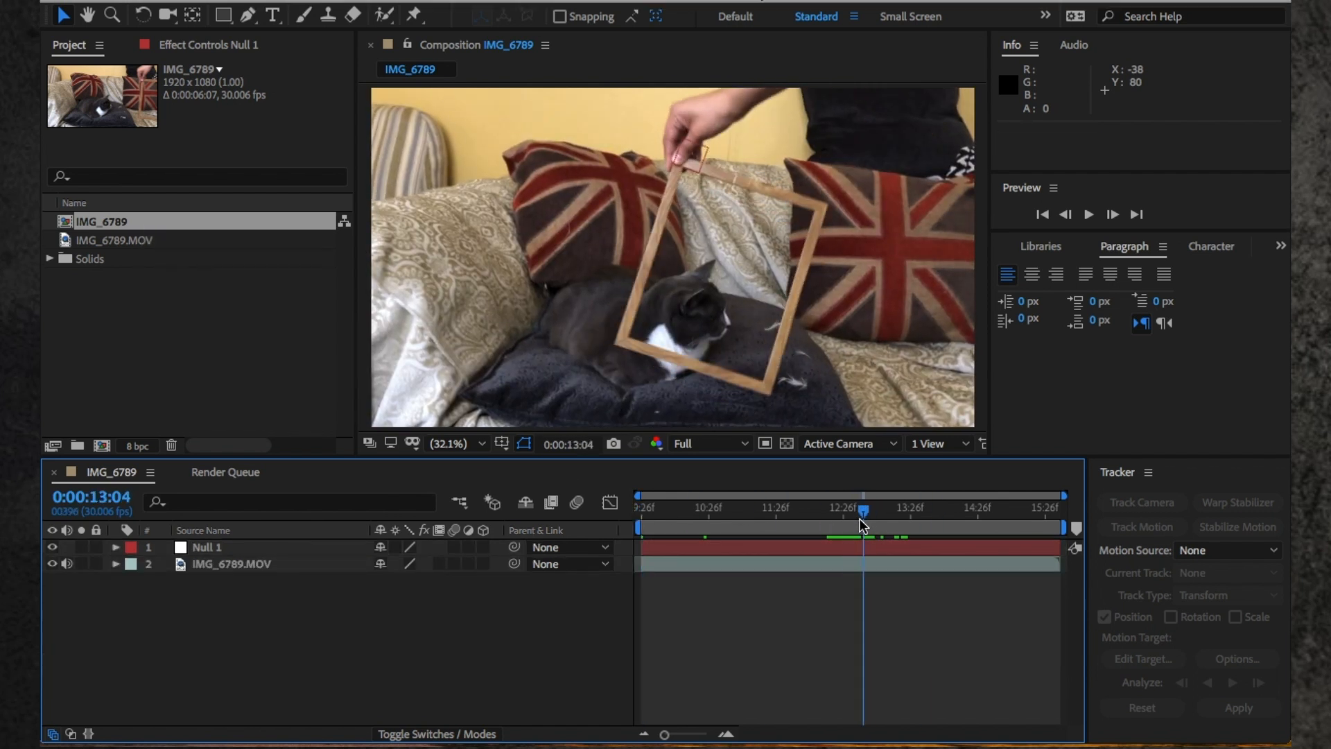
{"action": "mouse_move", "coordinate": [865, 524]}
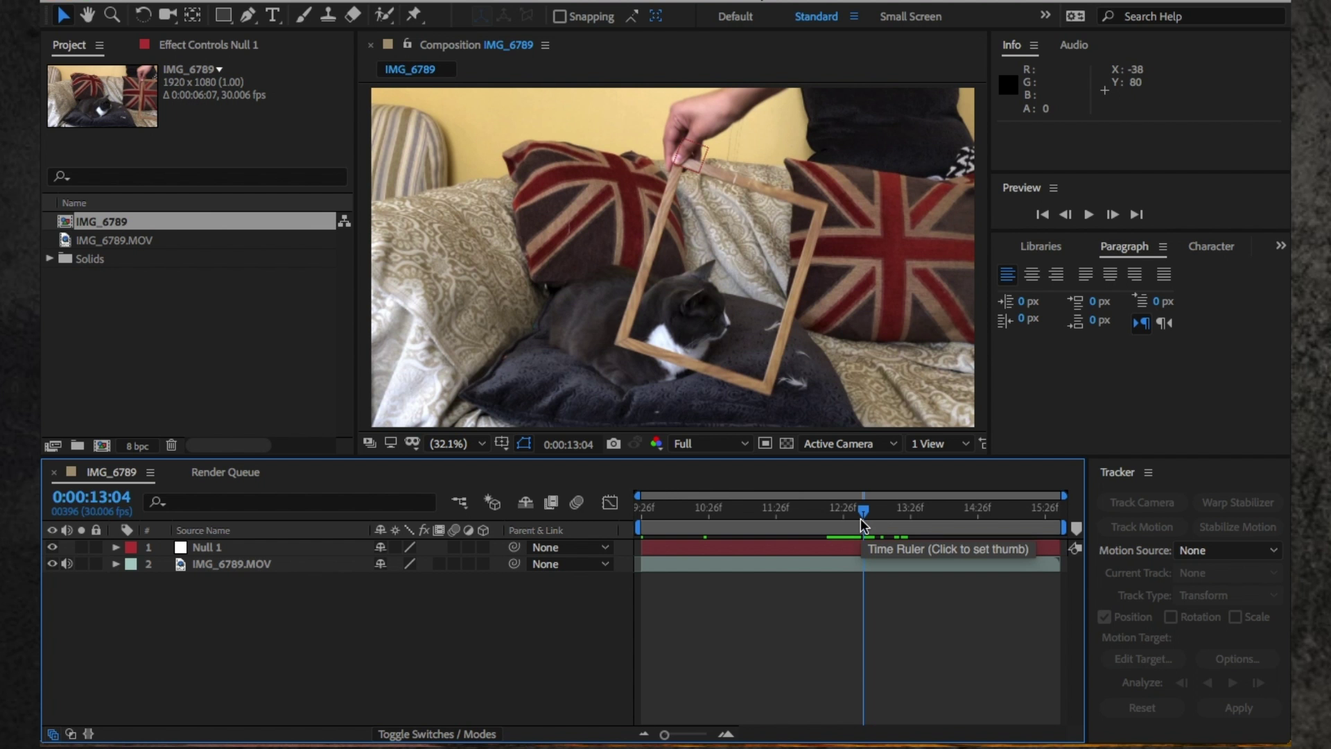
- Duplicate the cat footage layer with Ctrl+D and freeze the upper copy on the current frame
{"action": "key", "text": "Ctrl+D"}
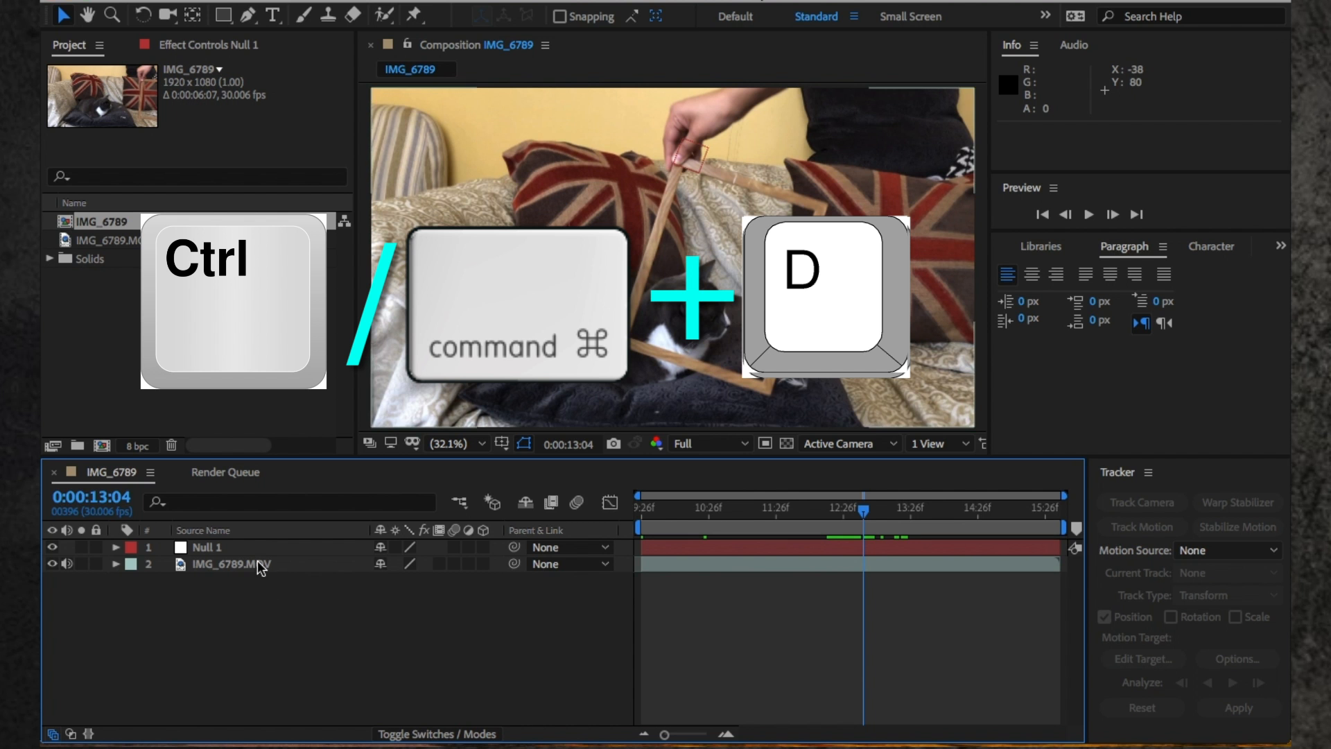
{"action": "left_click", "coordinate": [256, 565]}
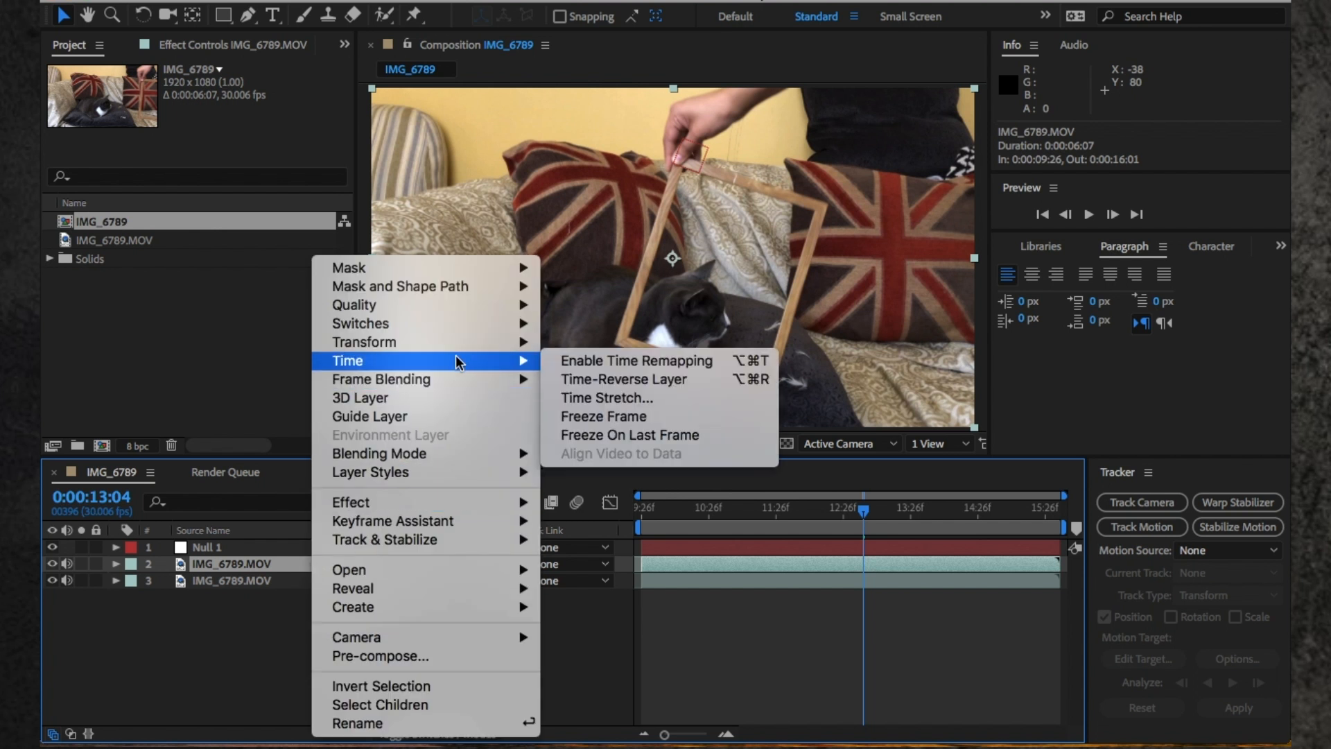
{"action": "mouse_move", "coordinate": [633, 434]}
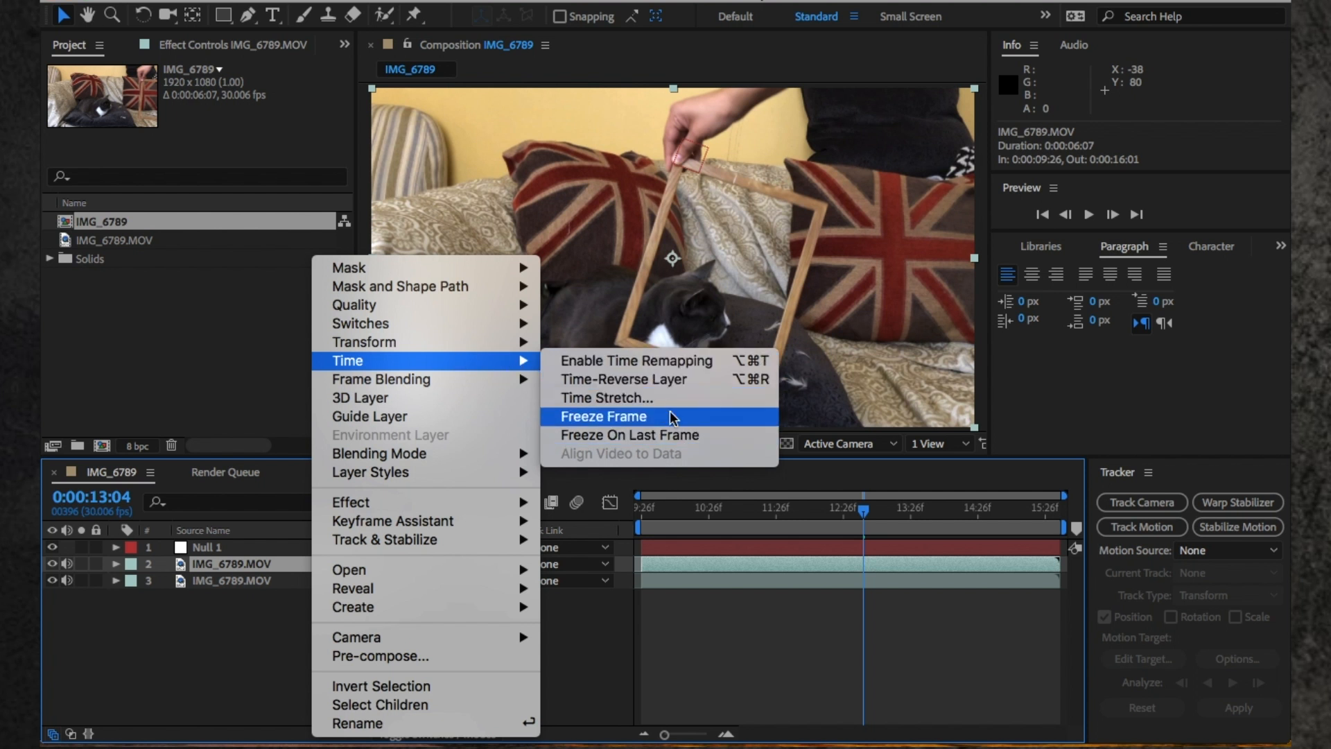
{"action": "left_click", "coordinate": [602, 416]}
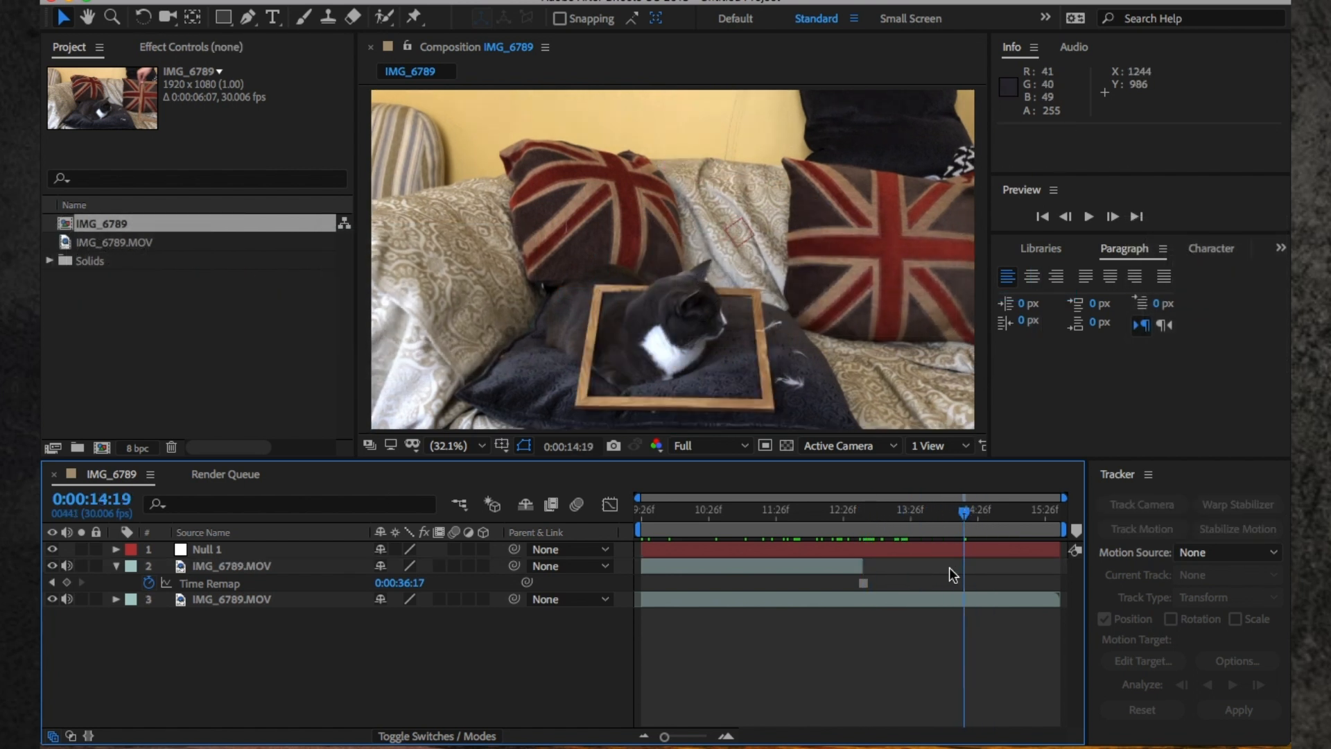
- Parent the frozen copy to 1. Null 1 and toggle the Modes / Track Matte columns
{"action": "left_click", "coordinate": [807, 513]}
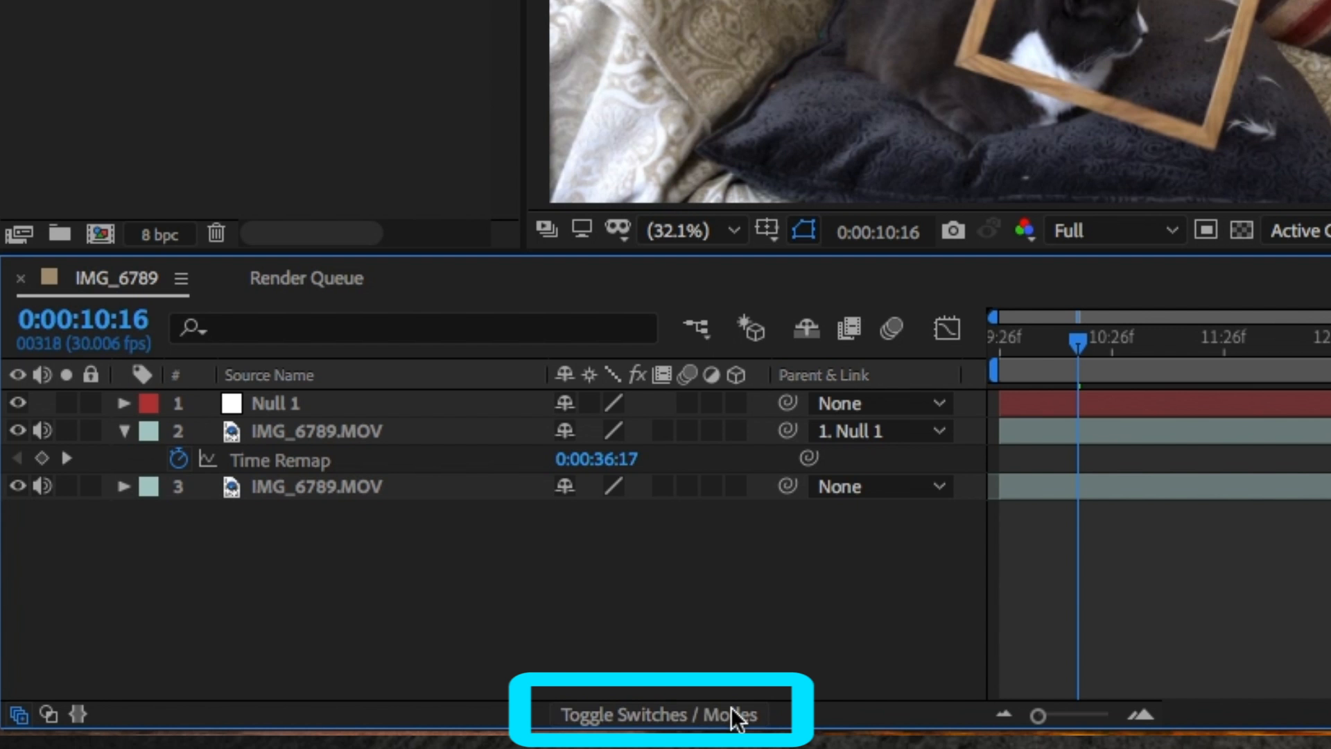
{"action": "left_click", "coordinate": [659, 714]}
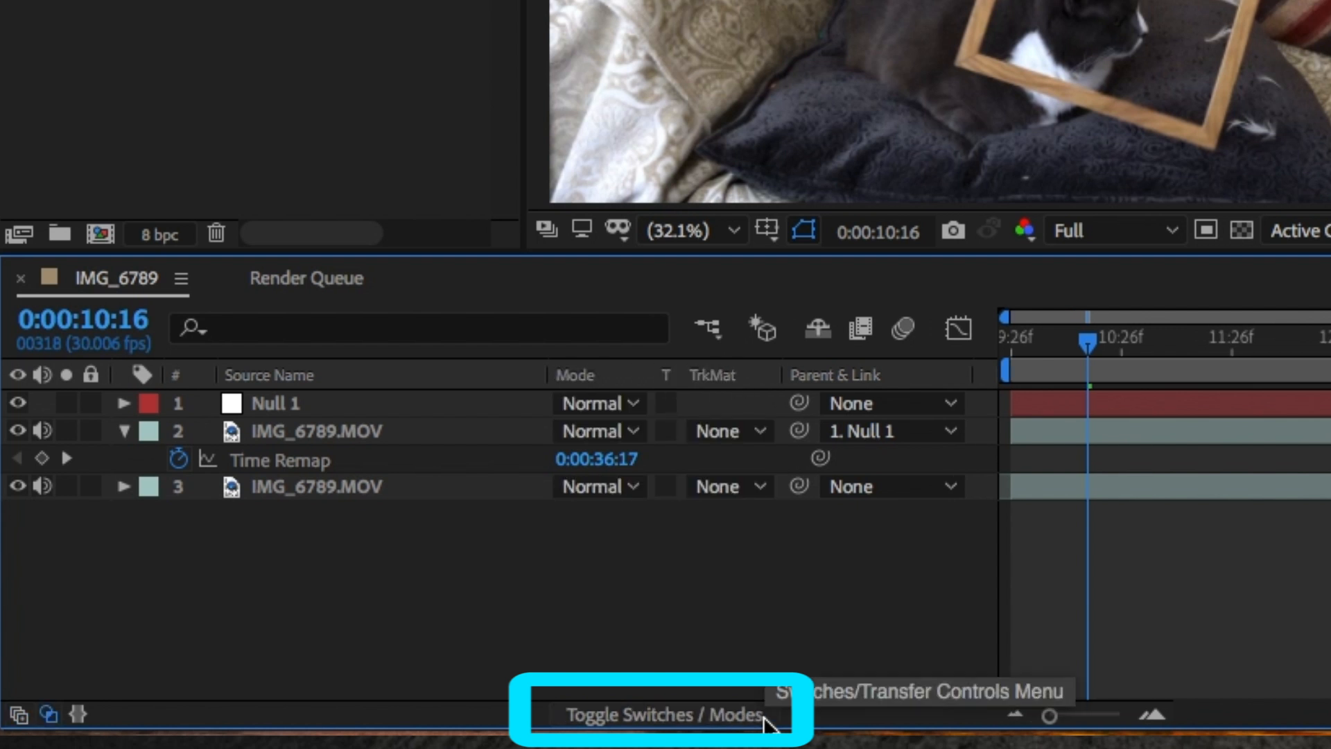
{"action": "left_click", "coordinate": [658, 714]}
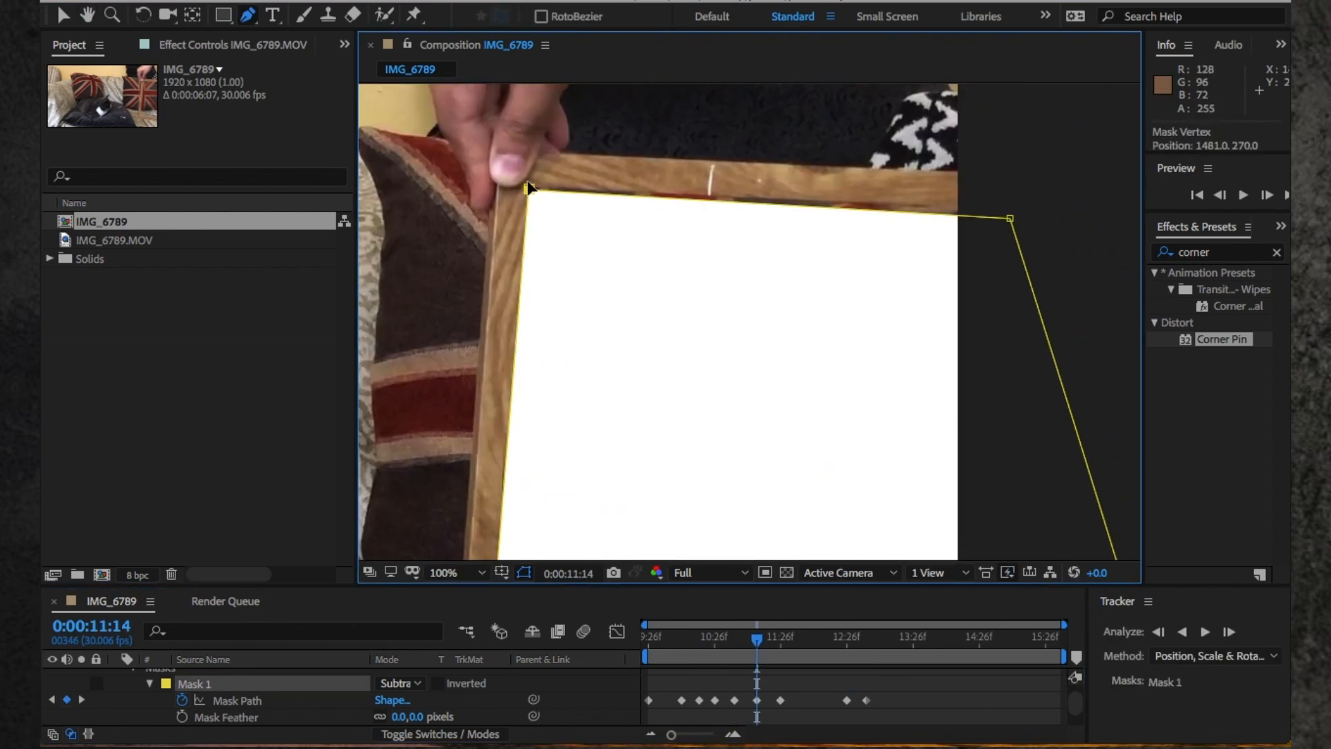
- Keyframe the mask vertices to fit the frame's inner corners on several frames
{"action": "left_click", "coordinate": [825, 636]}
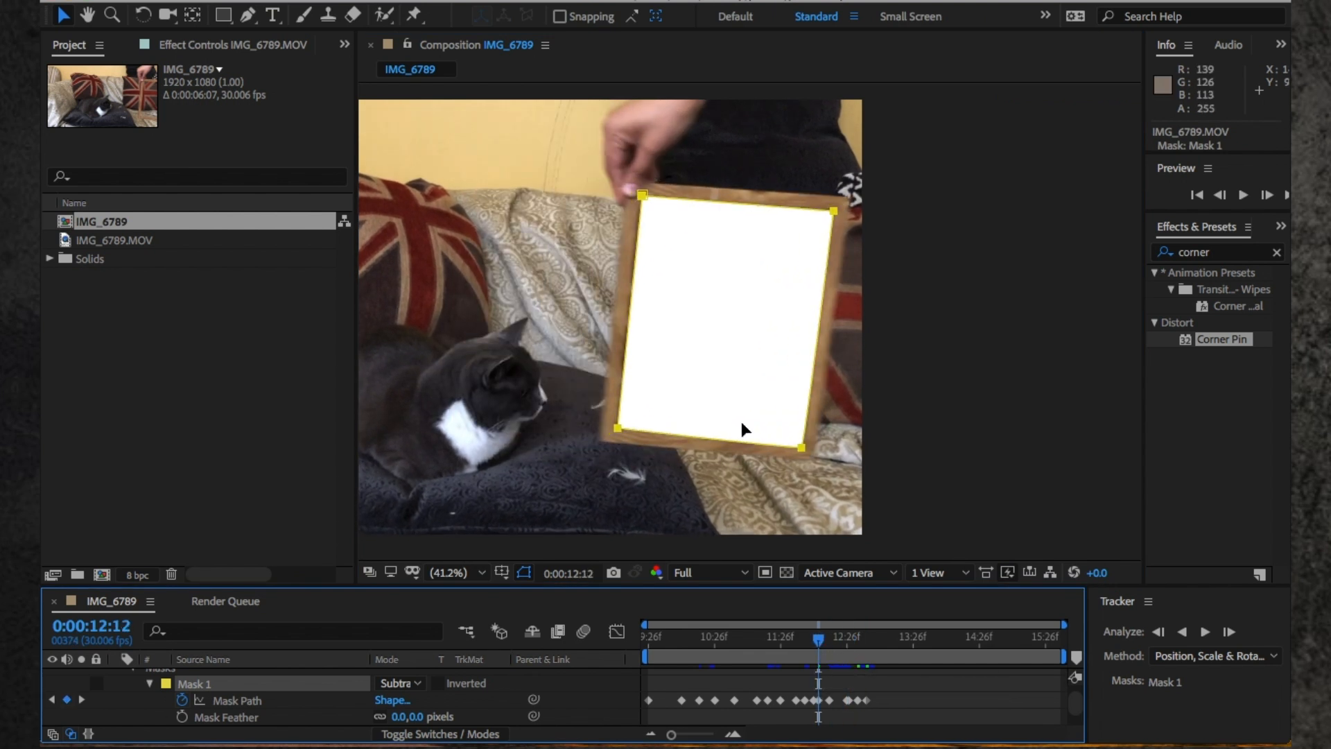
{"action": "left_click", "coordinate": [833, 636]}
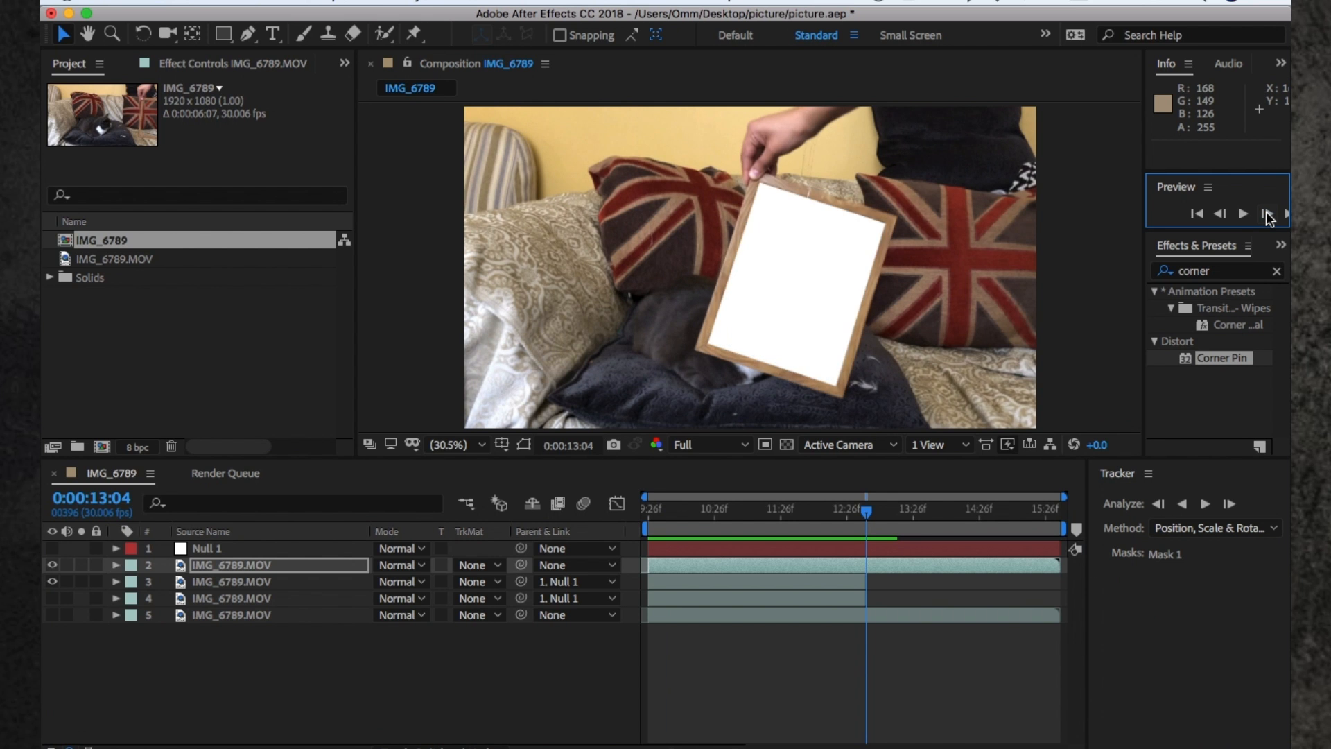
{"action": "left_click", "coordinate": [257, 566]}
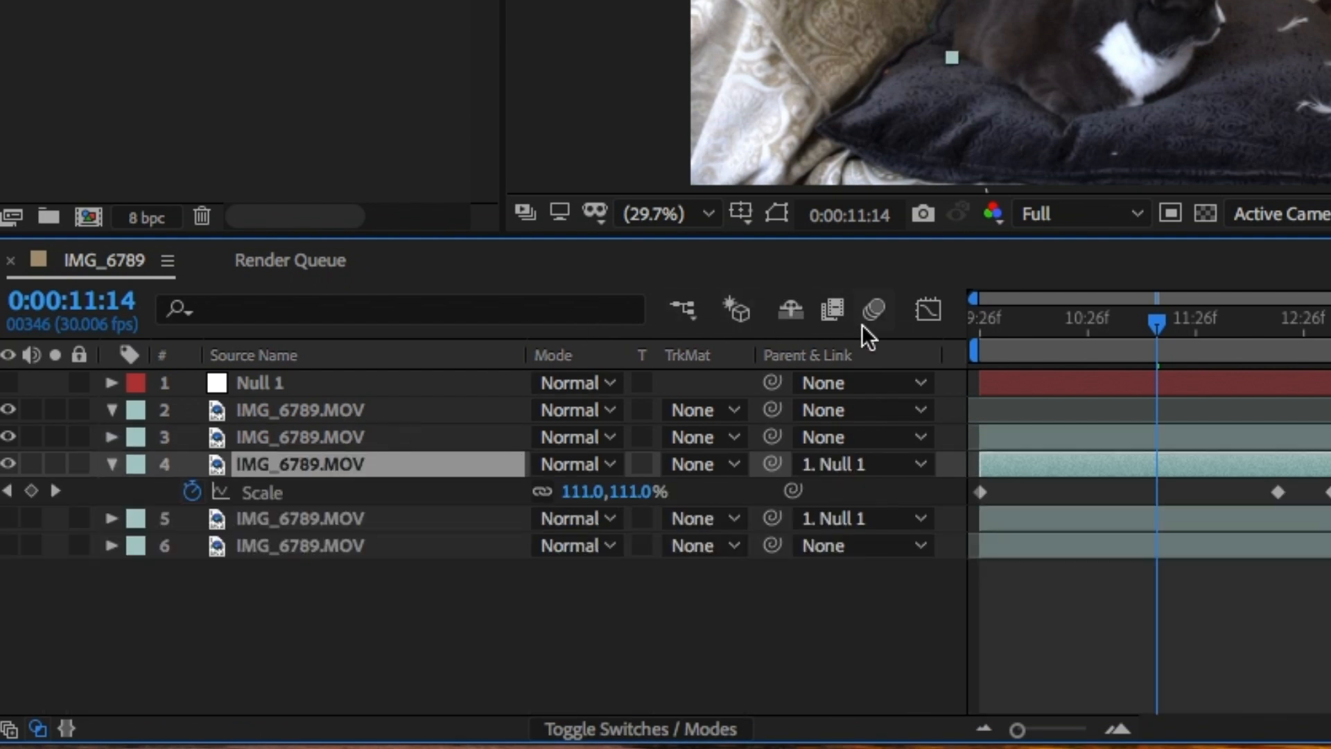
{"action": "mouse_move", "coordinate": [718, 724]}
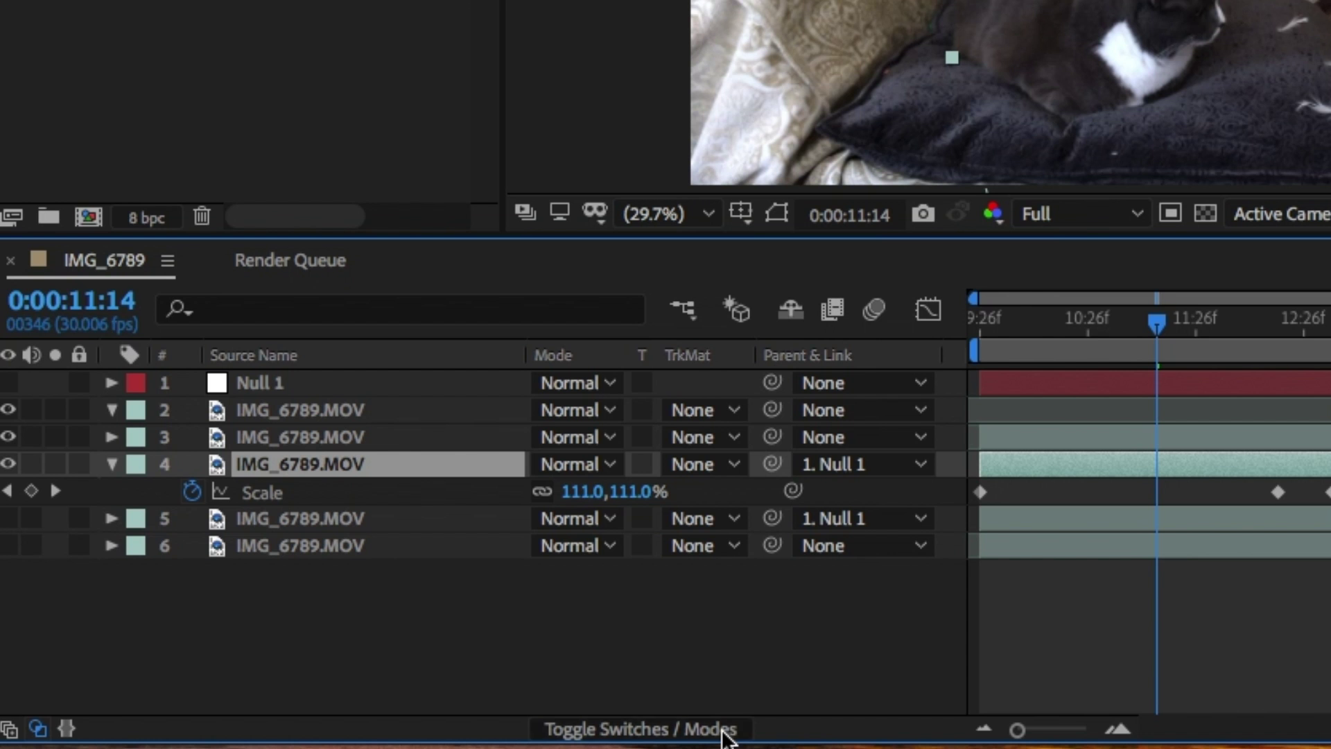
- Show the layer switches and tick Motion Blur for layer 4, the scaled frozen copy
{"action": "left_click", "coordinate": [643, 728]}
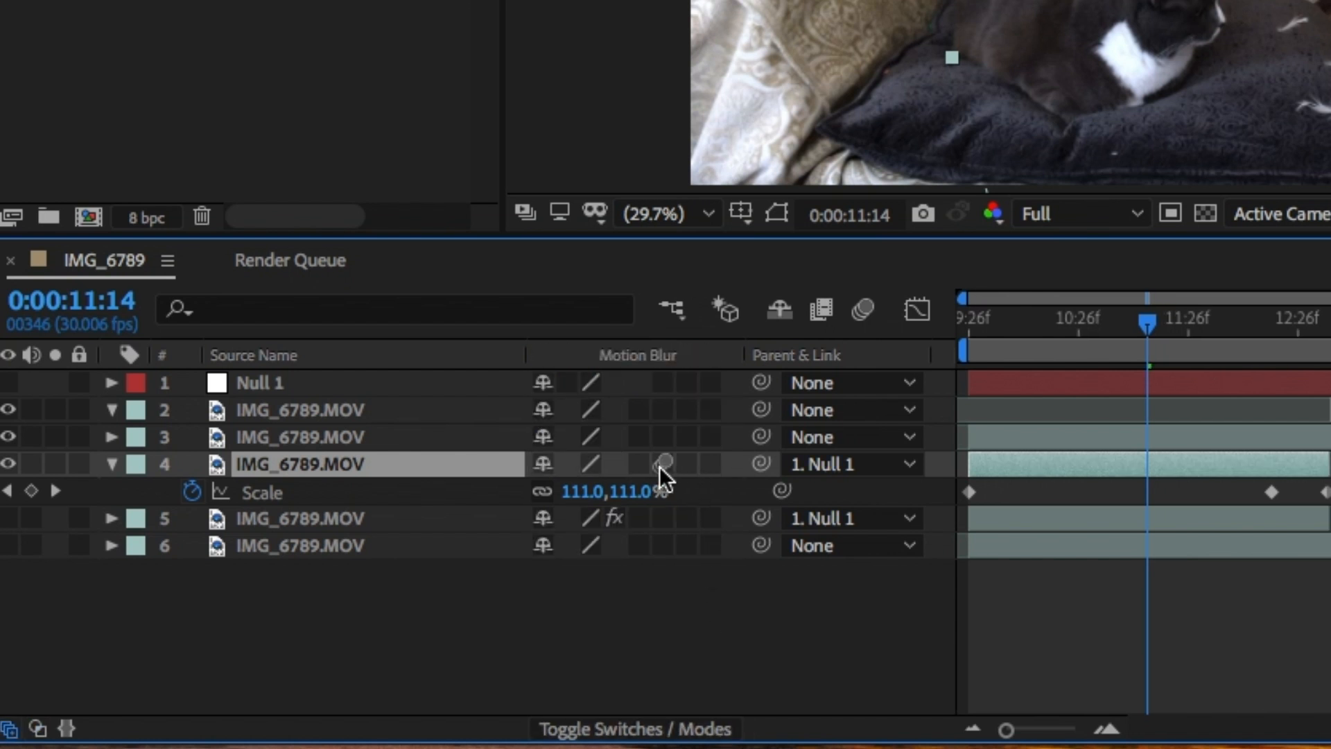
{"action": "left_click", "coordinate": [862, 311]}
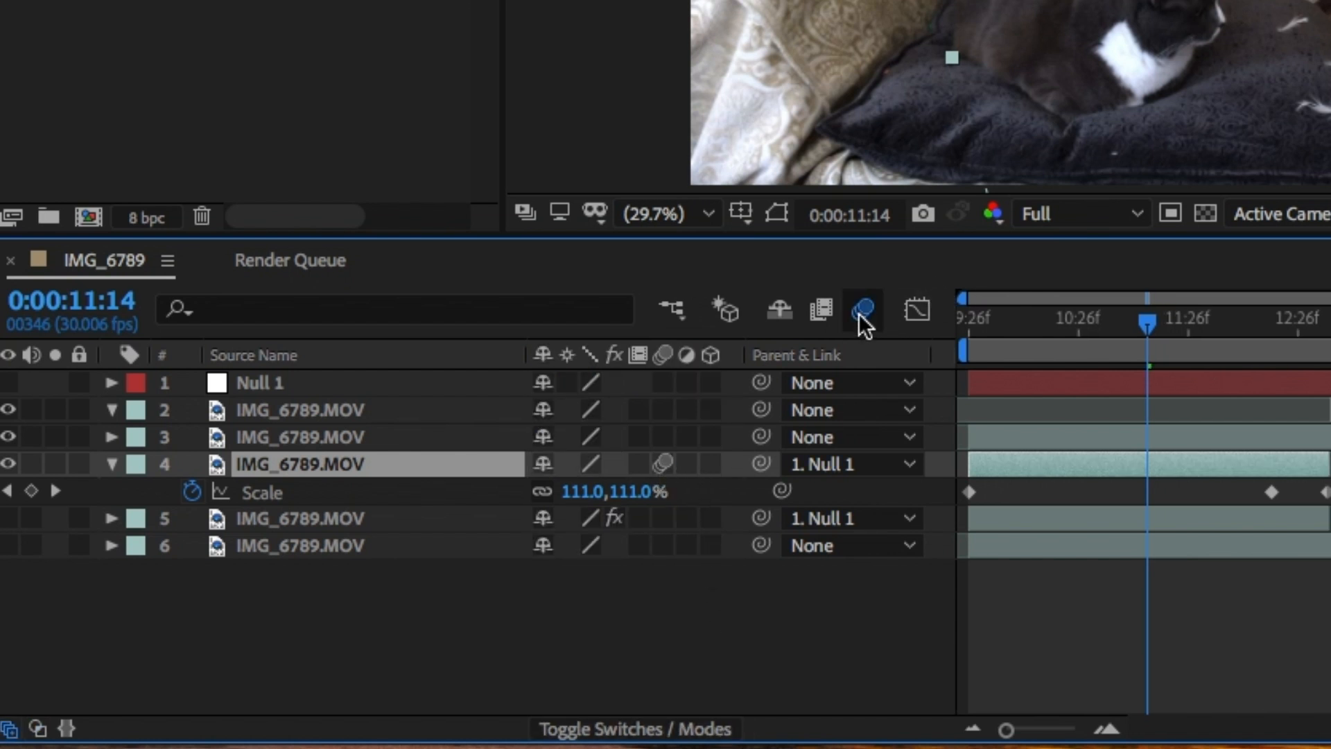